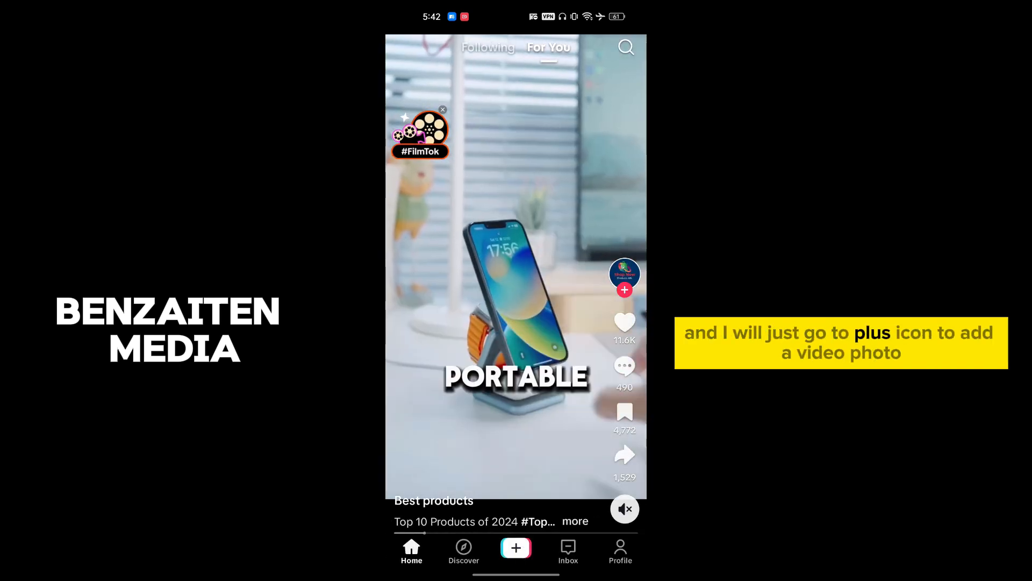
# Upload the fluffy white creature photo from the gallery and save it as a draft.
pyautogui.click(515, 547)
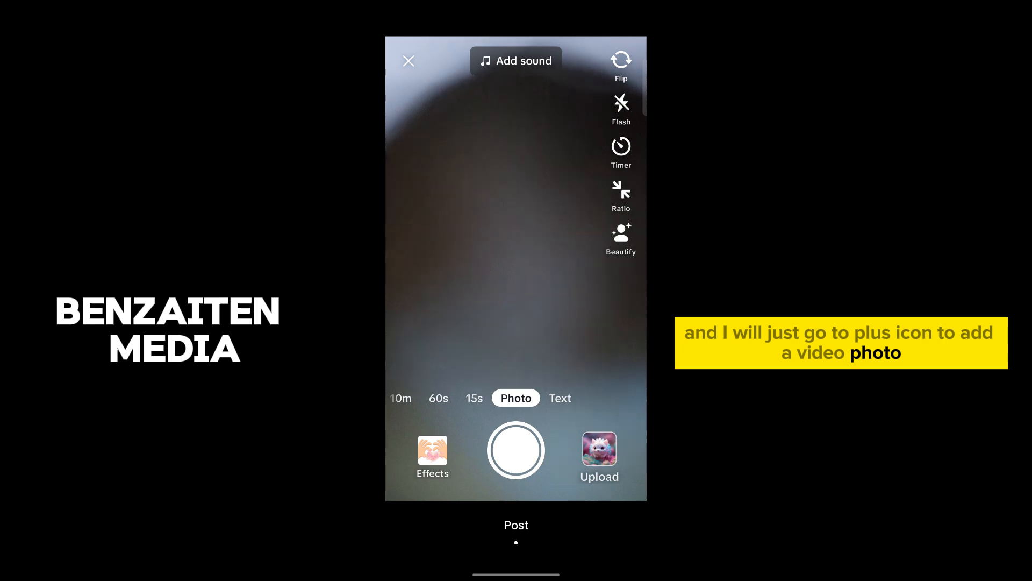
pyautogui.click(598, 451)
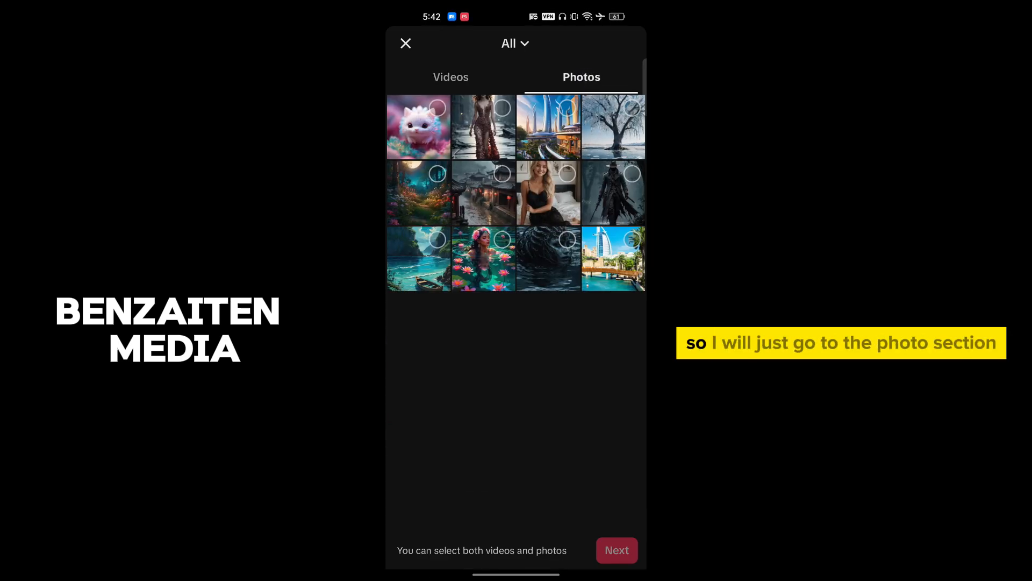
pyautogui.click(418, 126)
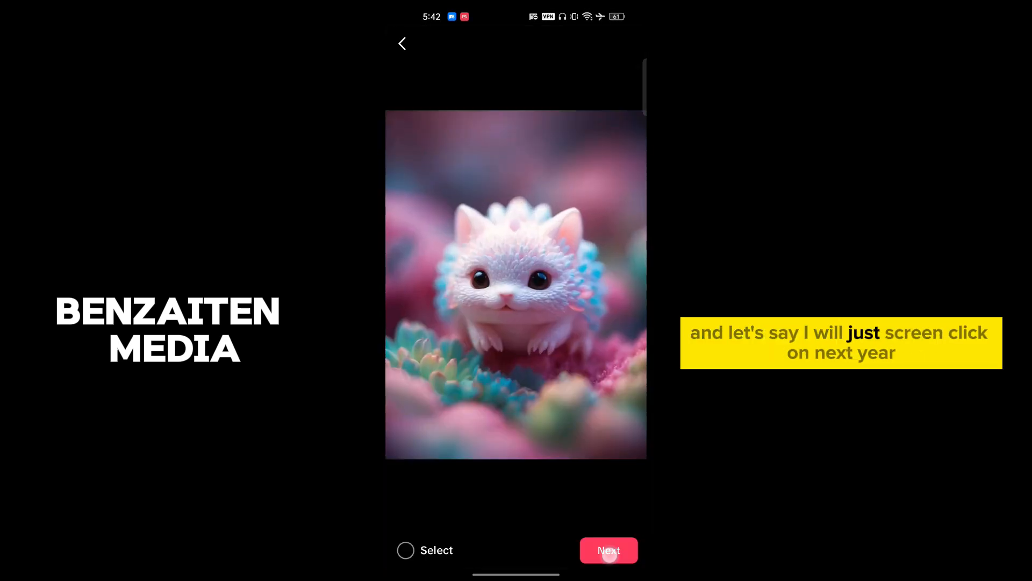
pyautogui.click(608, 550)
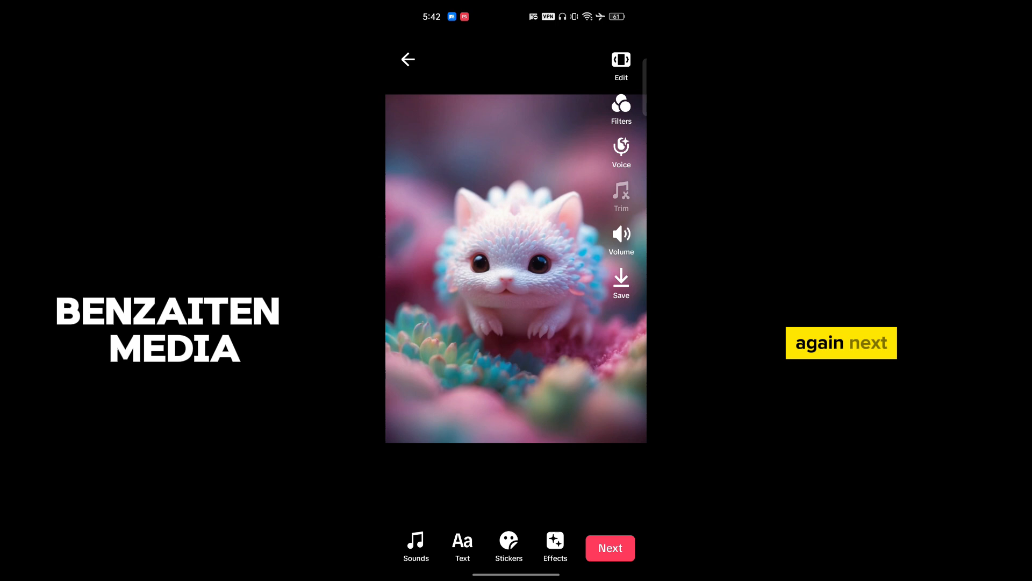
pyautogui.click(608, 547)
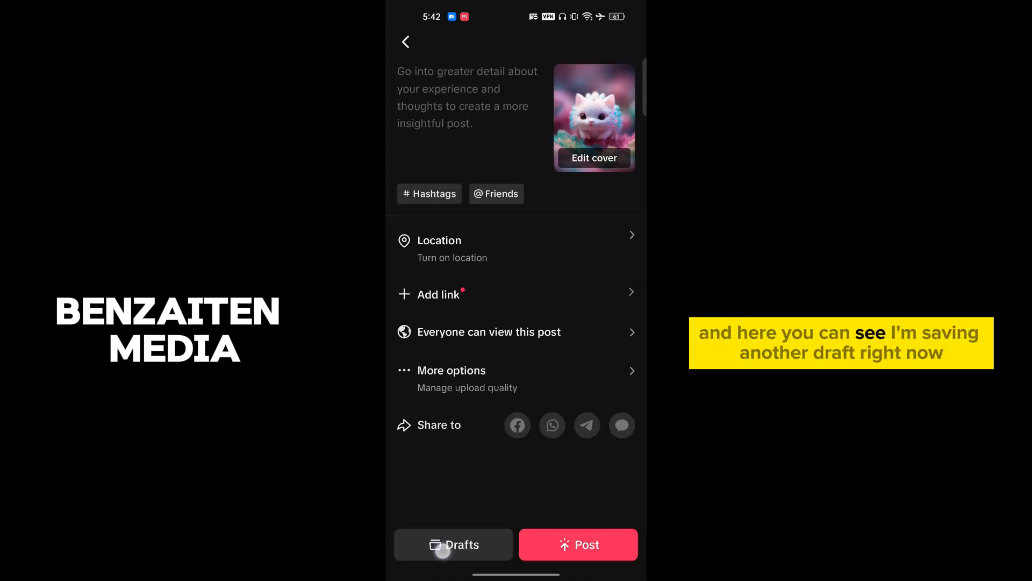
pyautogui.click(453, 544)
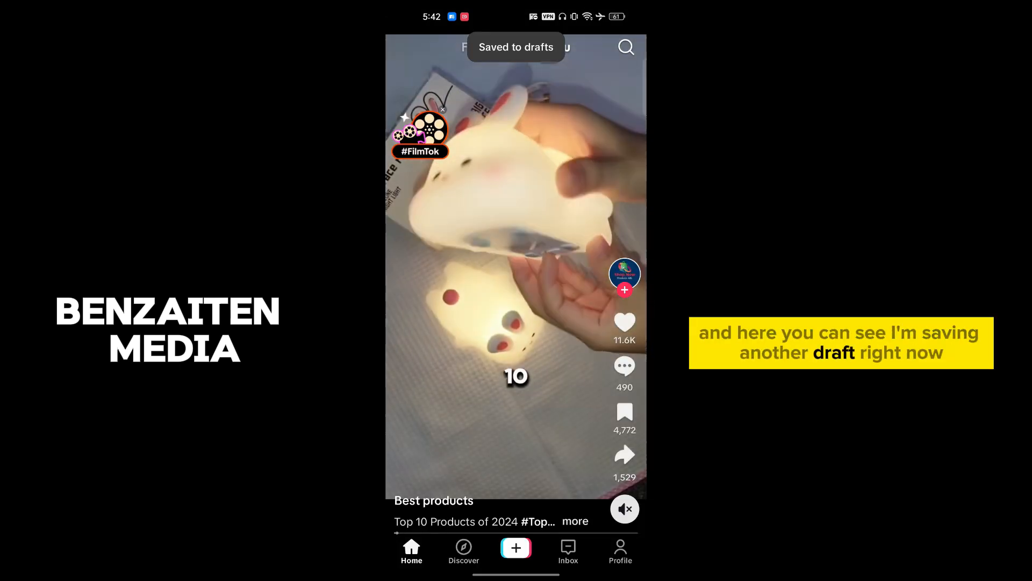
# Go to the profile page, where the Drafts folder now holds 2 videos.
pyautogui.click(620, 550)
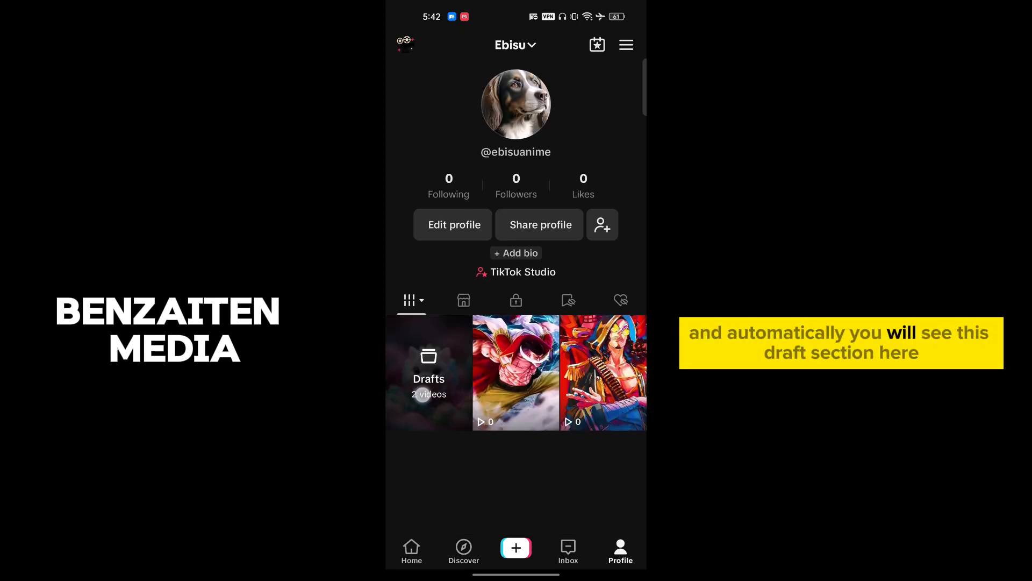
# Open the Drafts folder and reopen one creature photo draft in the editor.
pyautogui.click(429, 373)
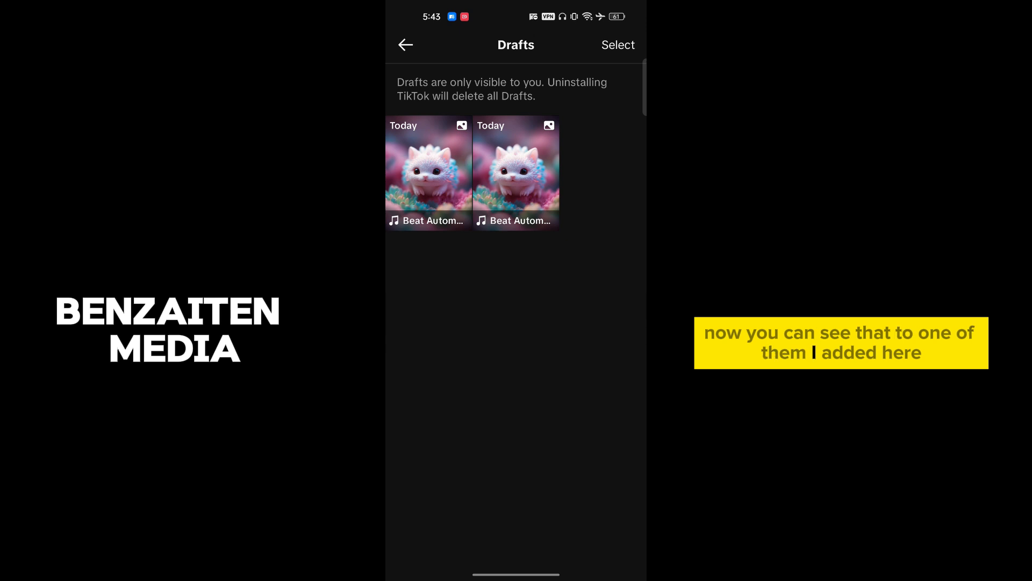
pyautogui.click(428, 163)
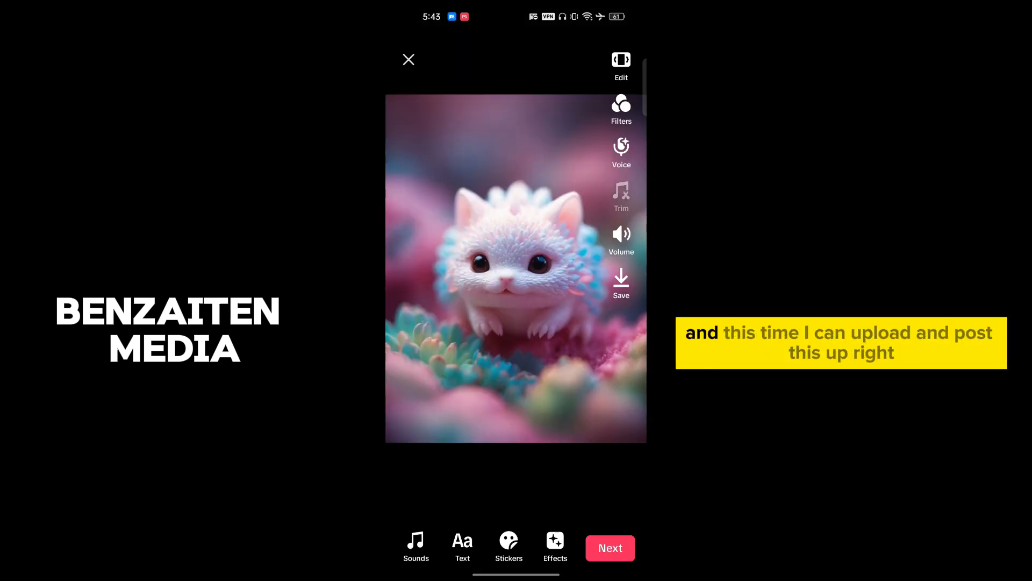
# Exit the editor and decline the Add to Home screen prompt, returning to the Following feed.
pyautogui.click(608, 548)
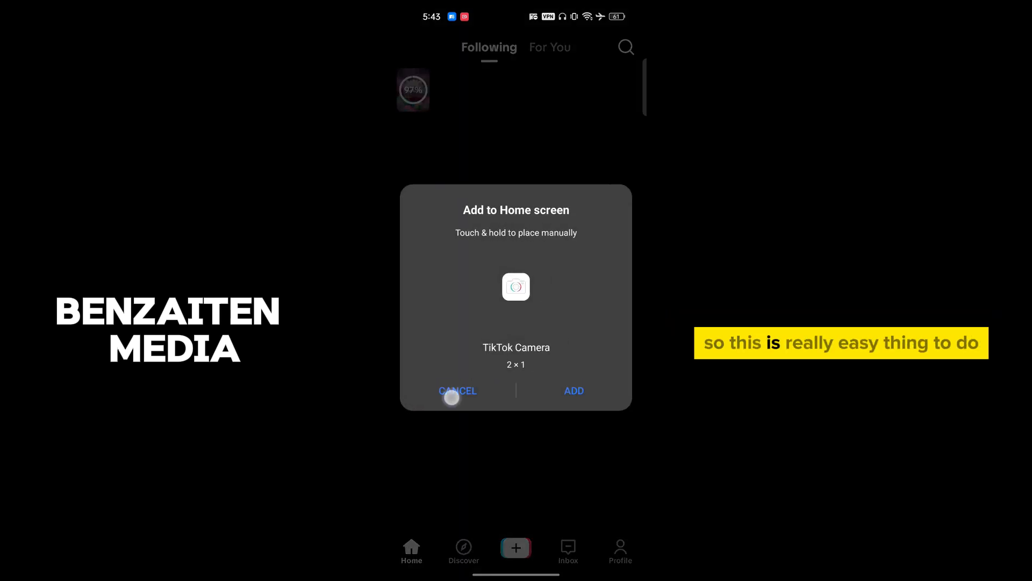
pyautogui.click(457, 391)
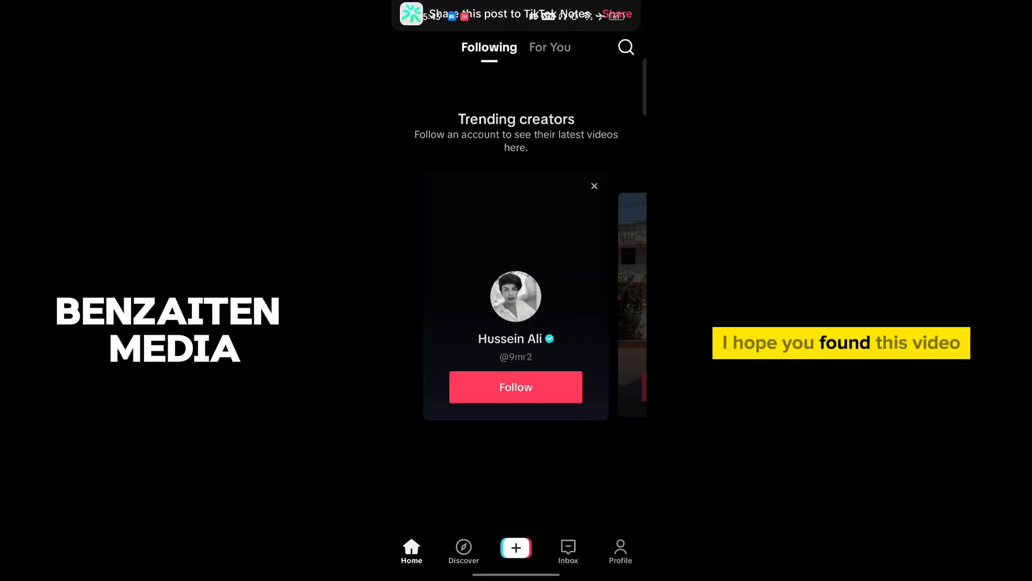